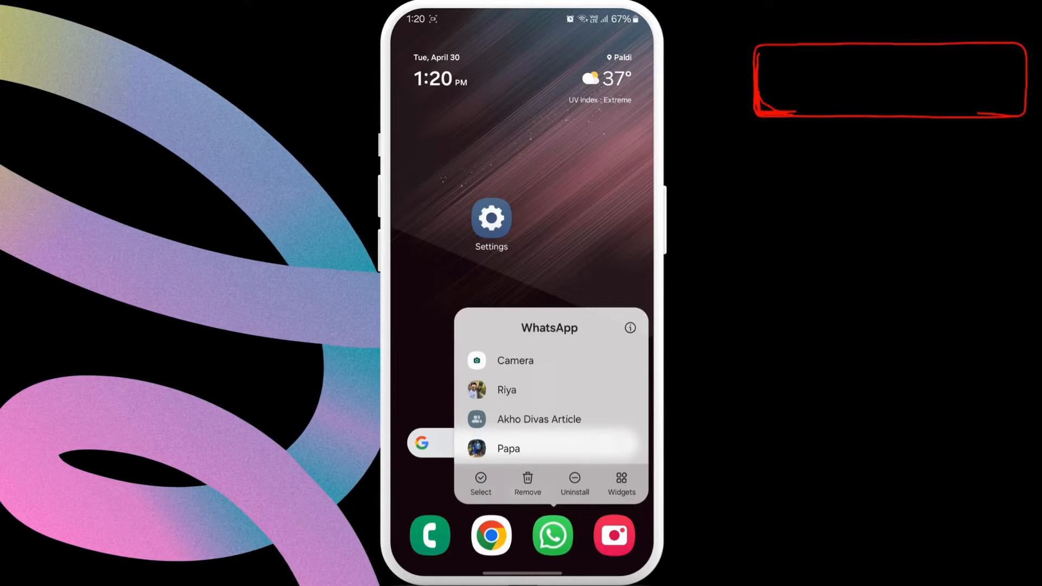
- Open WhatsApp's App info page from its home-screen icon
click(629, 328)
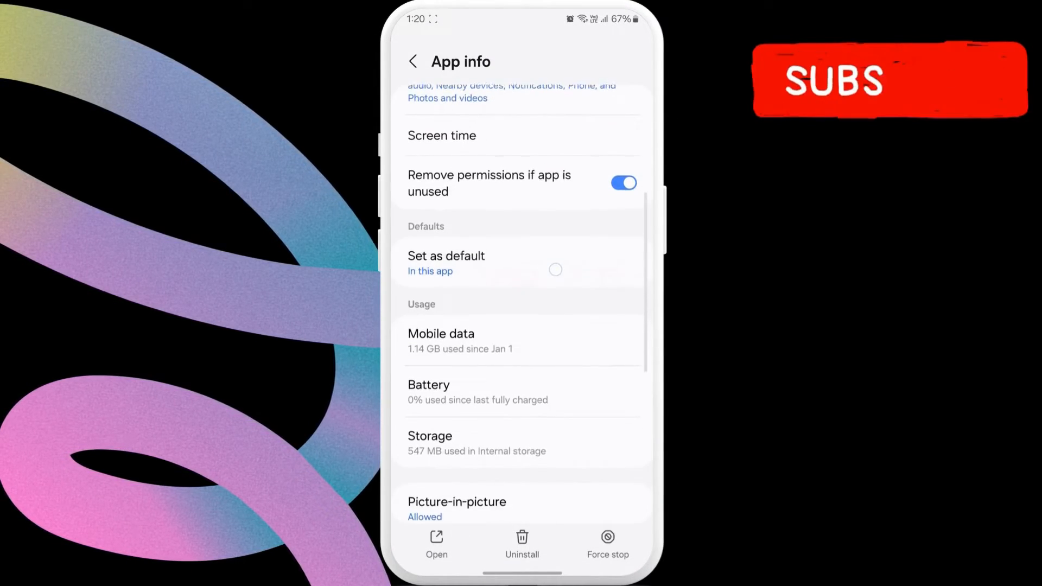
- Allow WhatsApp data usage while Data saver is on in its Mobile data settings
click(440, 340)
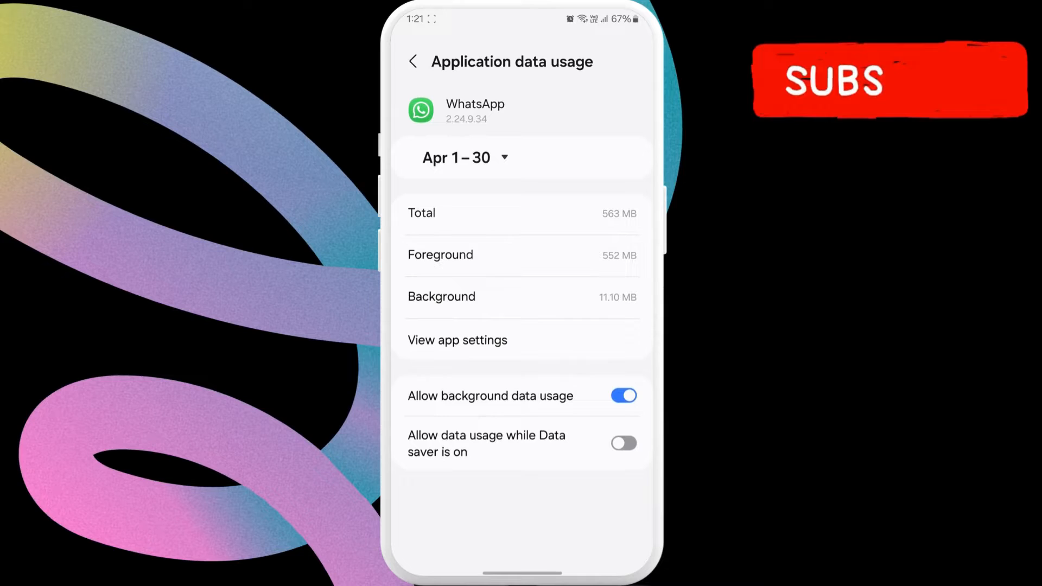
click(623, 442)
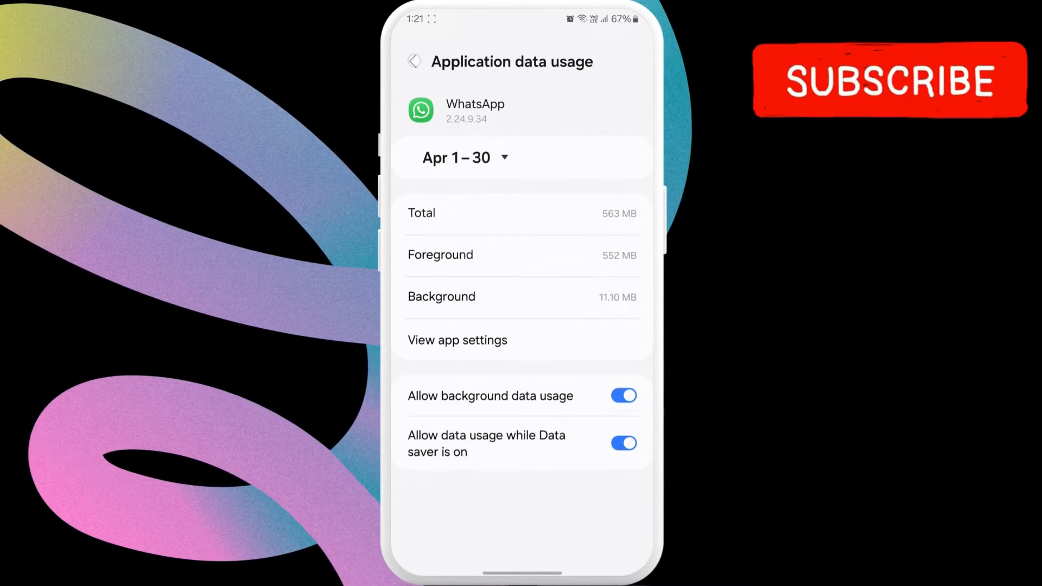
- Set WhatsApp's battery usage to Unrestricted from its App info page
click(412, 60)
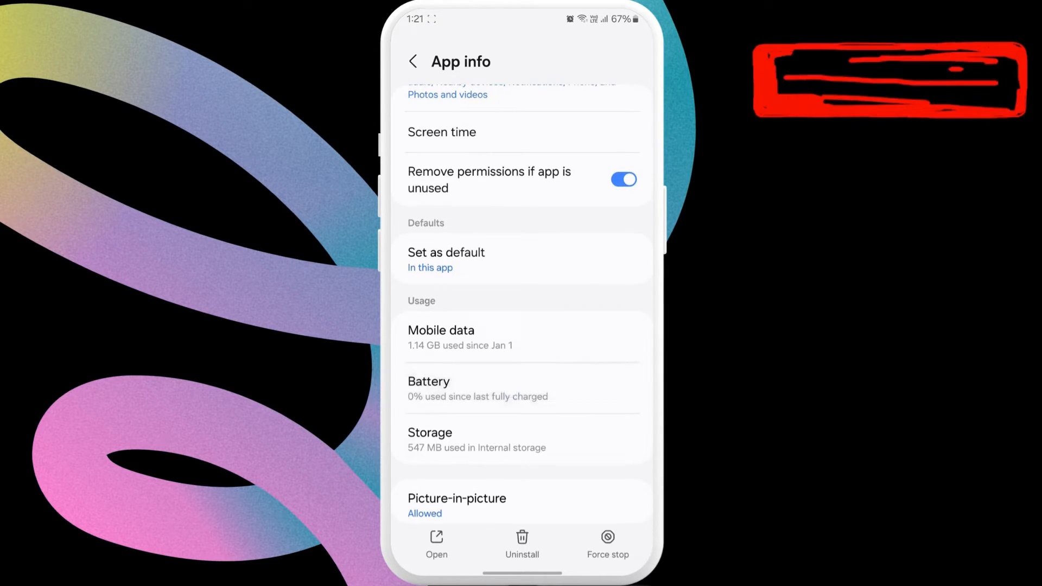
click(429, 389)
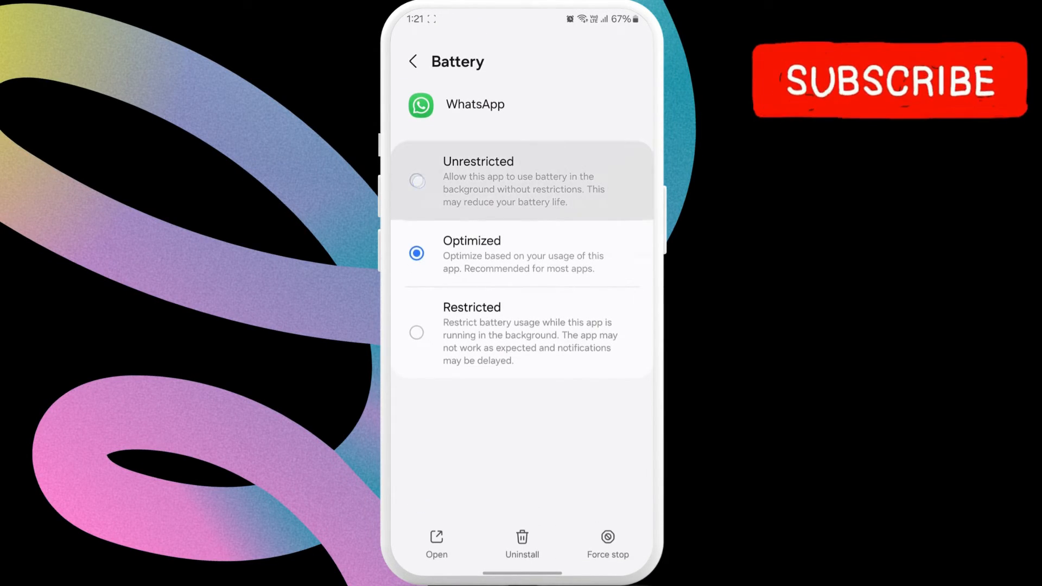
click(417, 180)
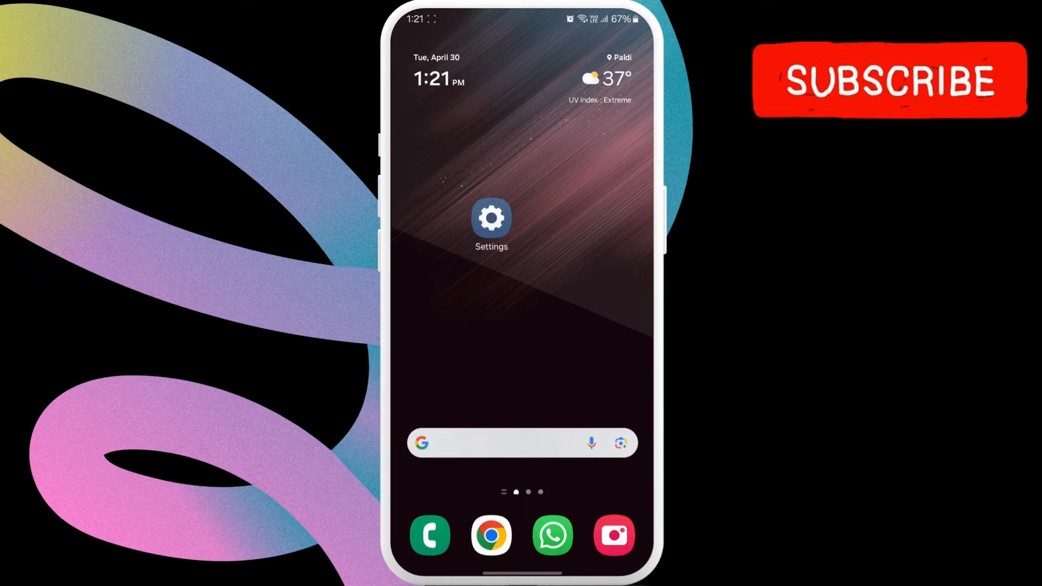
- Launch Settings and go to the Apps list of installed apps
click(490, 218)
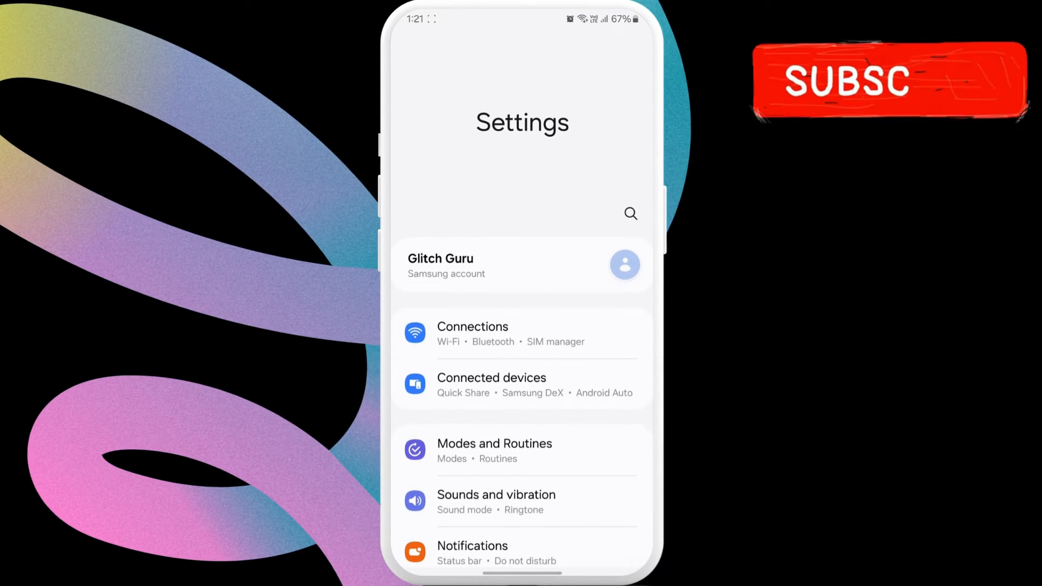
scroll(down, 3)
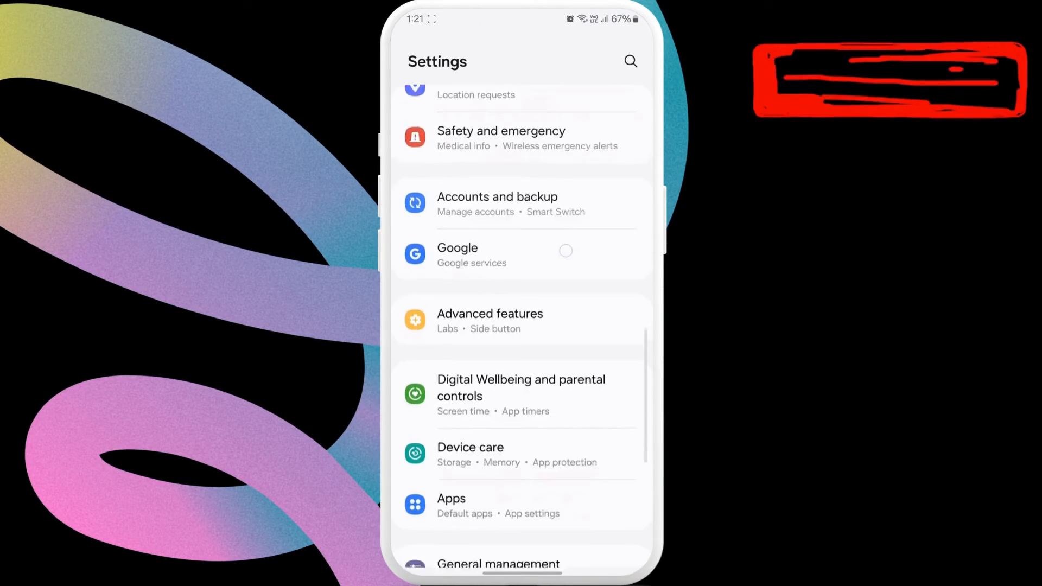
scroll(down, 3)
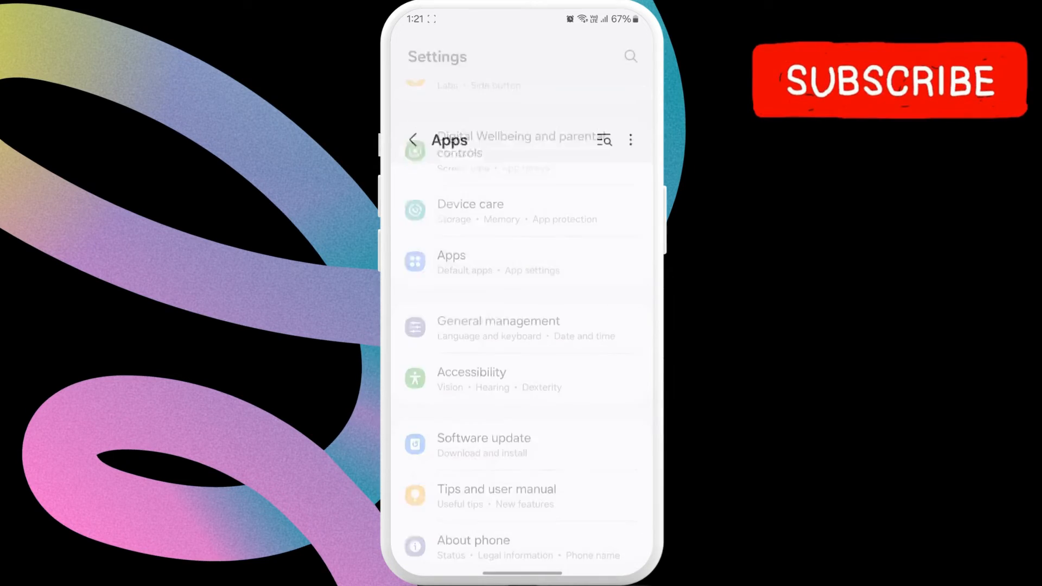
click(450, 261)
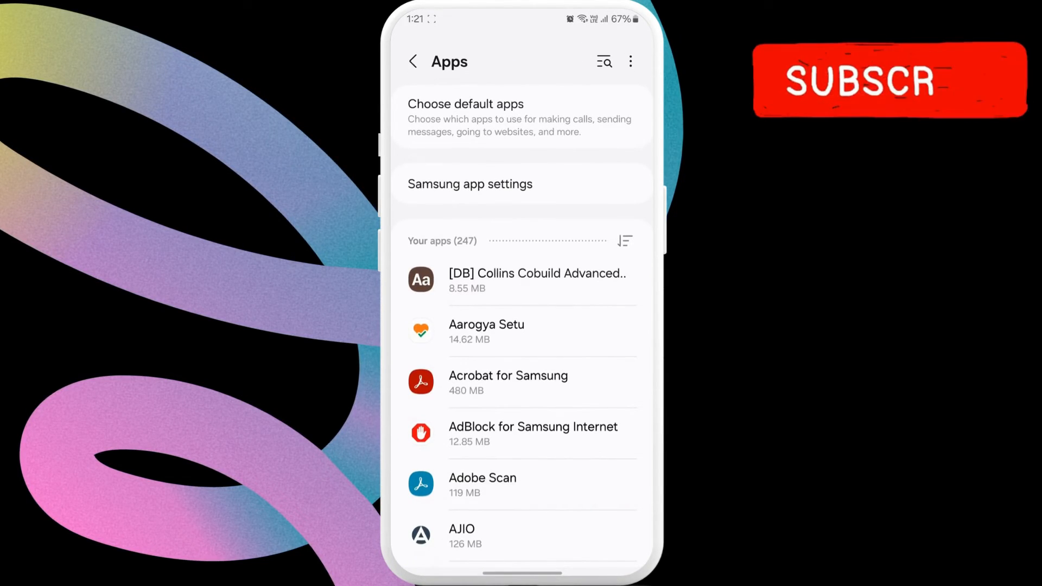
- Choose Reset app preferences from the Apps overflow menu to bring up its confirmation
click(630, 61)
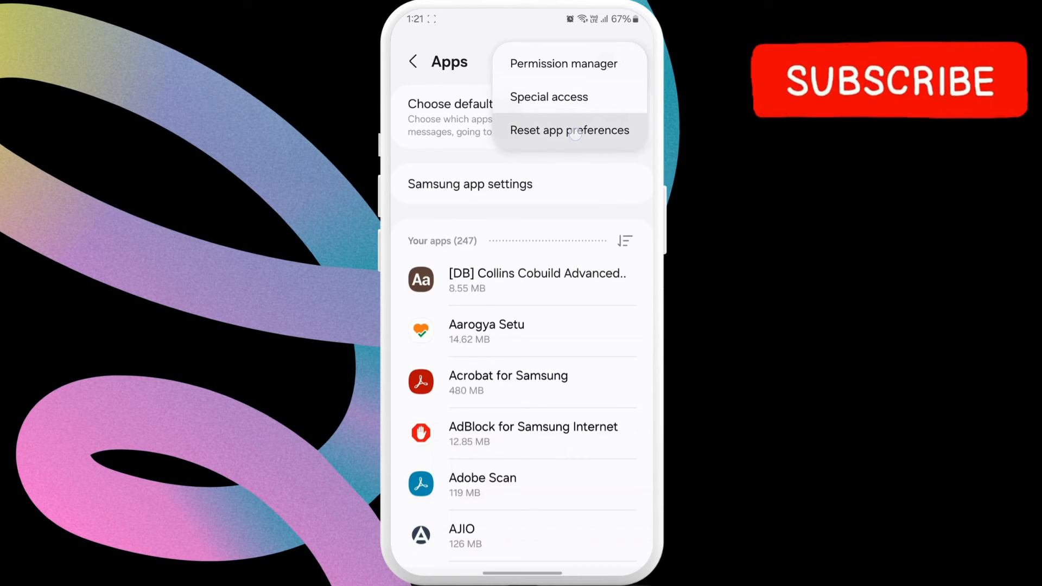
click(568, 129)
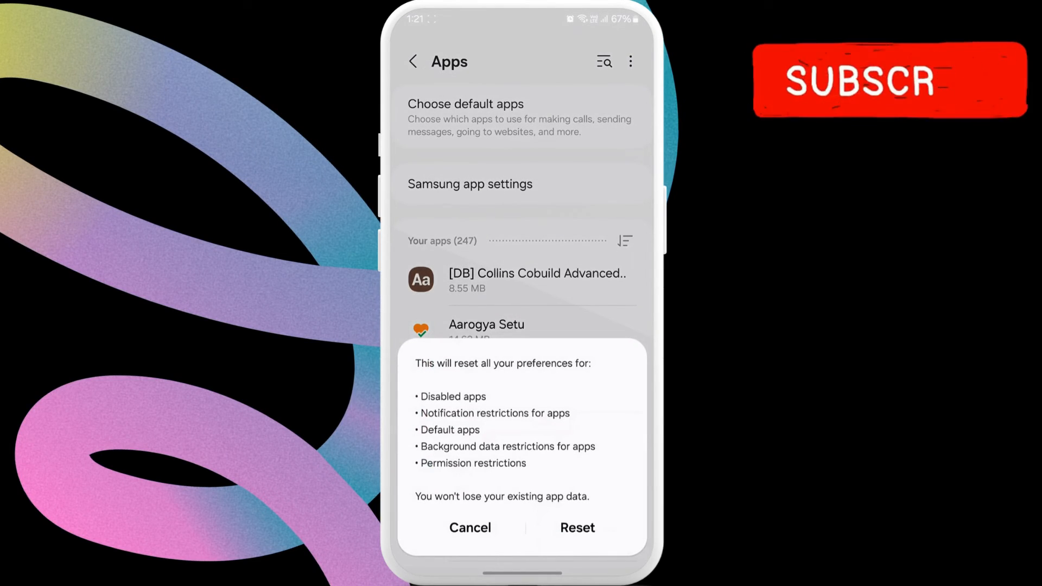